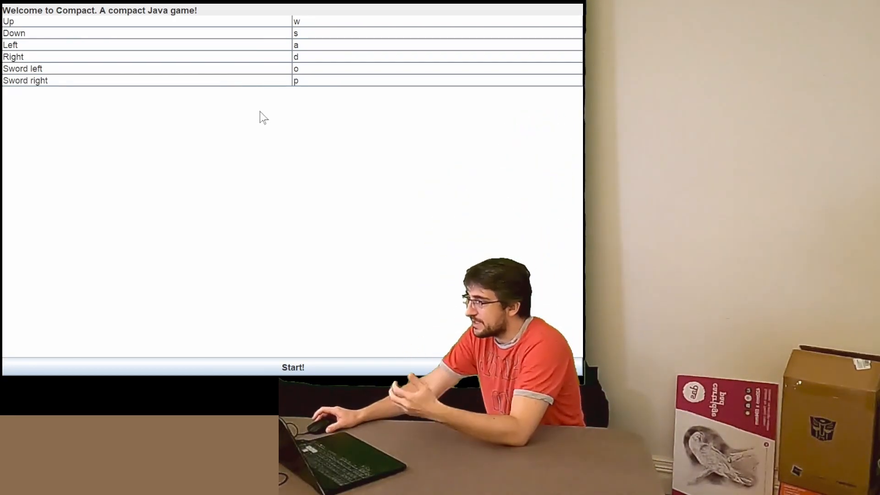
{"action": "mouse_move", "coordinate": [186, 53]}
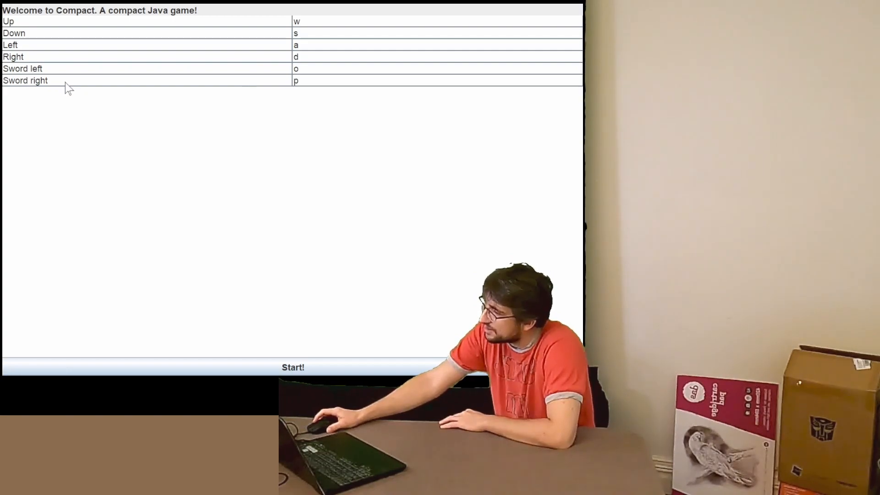
{"action": "mouse_move", "coordinate": [306, 39]}
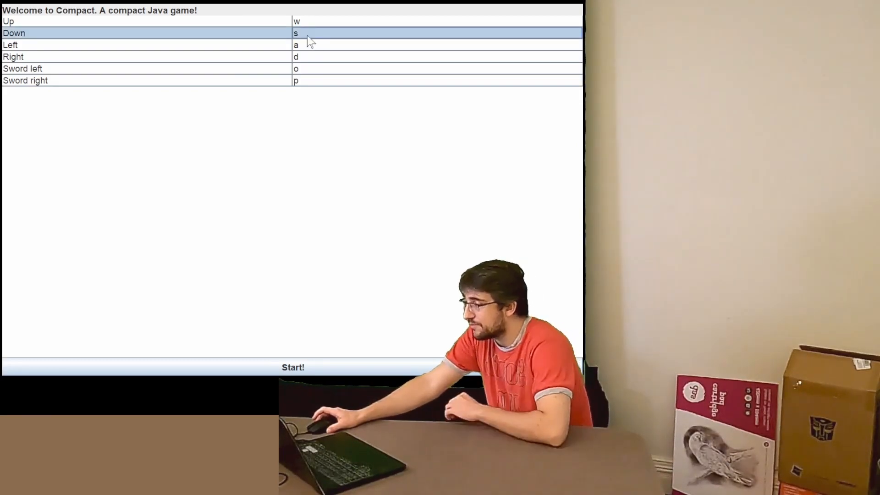
Step: Rebind the Down control from s to x, leaving Right on d and the rest at defaults
{"action": "type", "text": "x"}
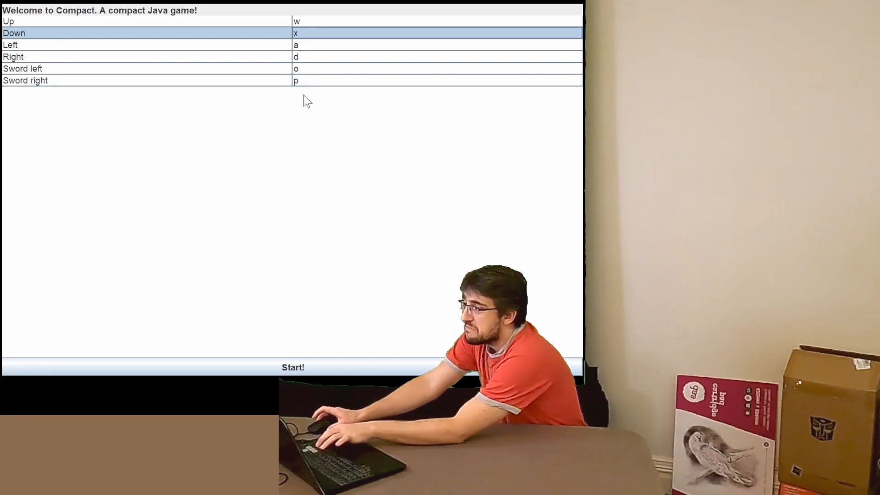
{"action": "mouse_move", "coordinate": [308, 38]}
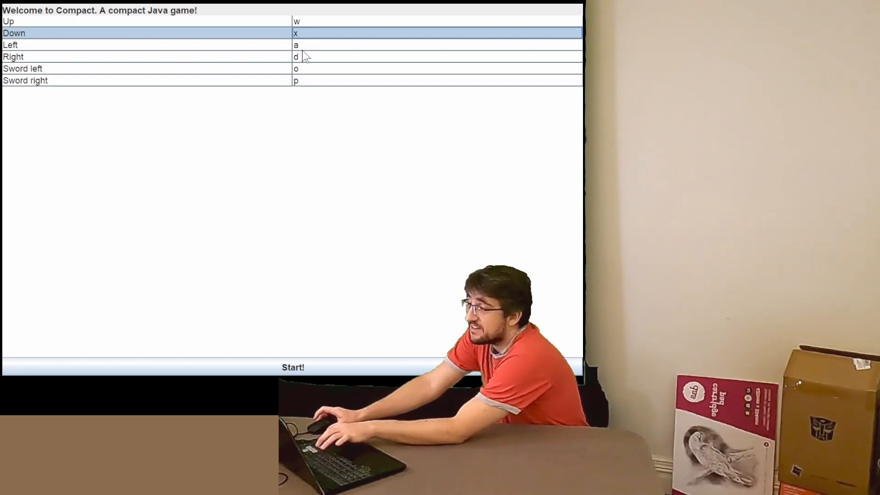
{"action": "mouse_move", "coordinate": [317, 29]}
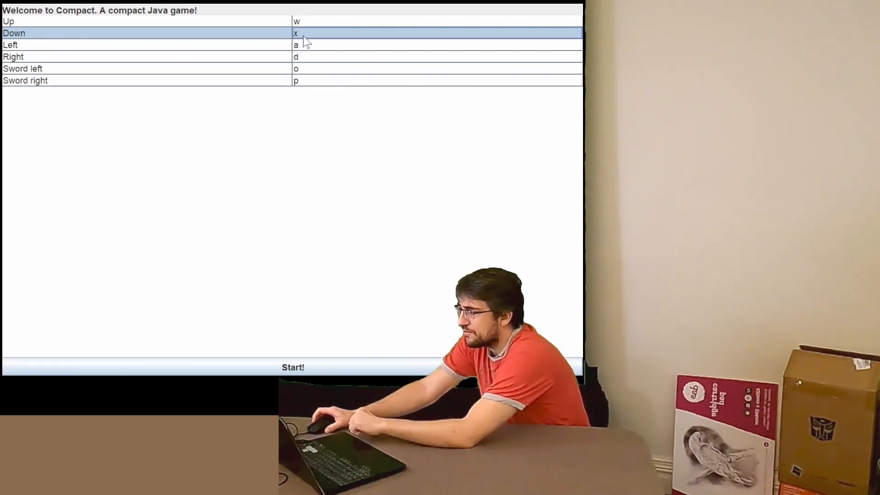
{"action": "type", "text": "d"}
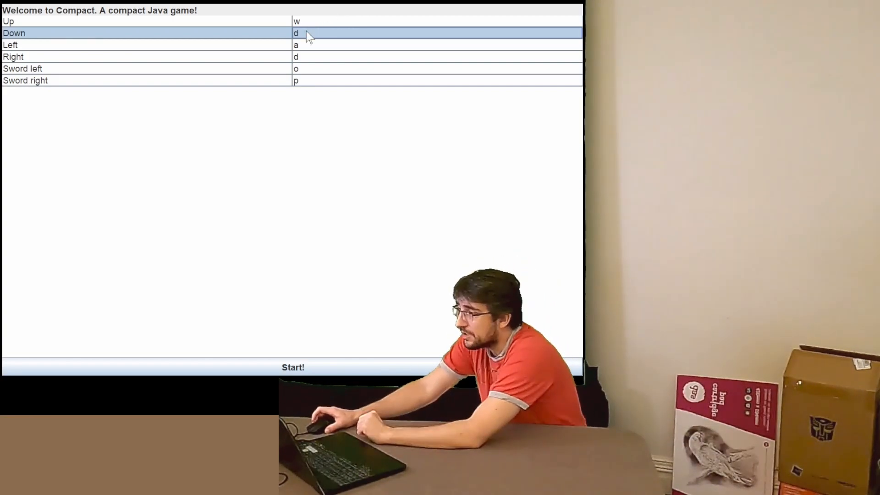
{"action": "type", "text": "x"}
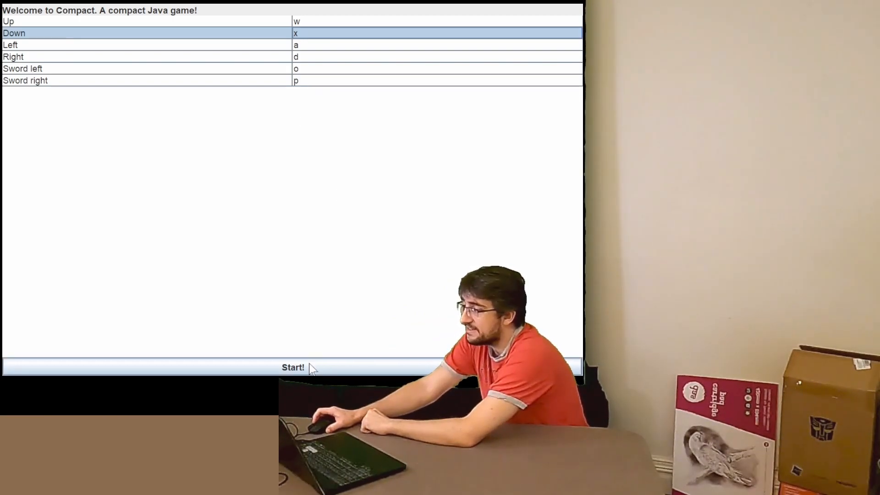
Step: Start the game with the edited bindings and play until the start screen returns
{"action": "left_click", "coordinate": [293, 367]}
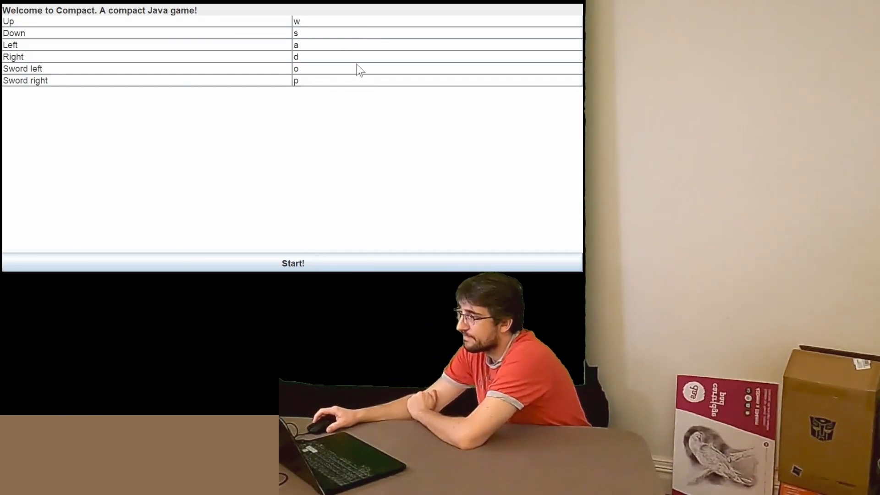
Step: Play a level moving with w against the monster, then begin a fresh round
{"action": "left_click", "coordinate": [292, 263]}
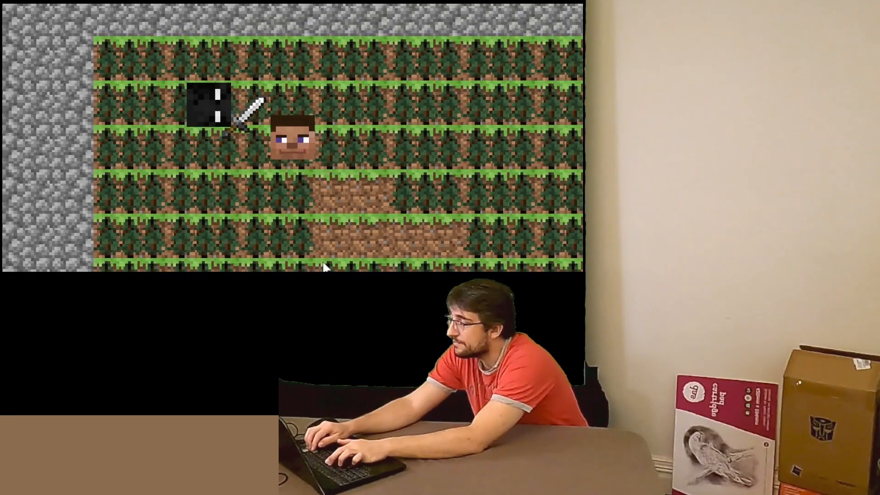
{"action": "key", "text": "w"}
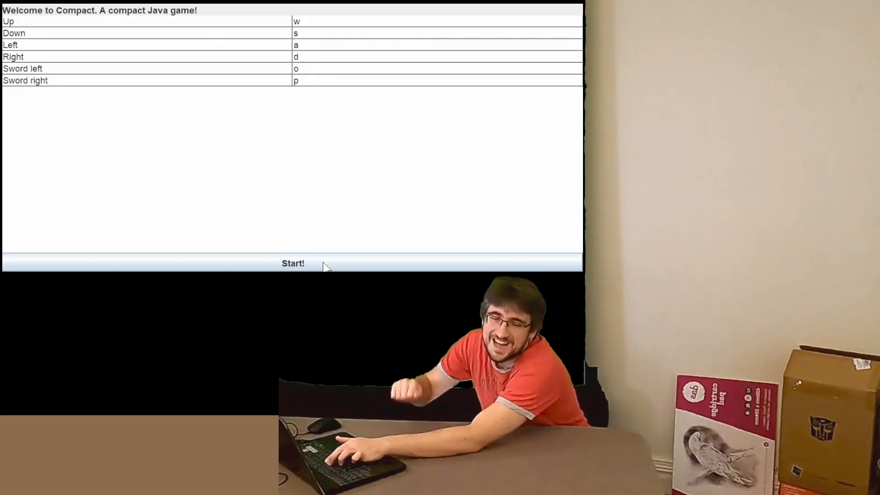
{"action": "left_click", "coordinate": [293, 263]}
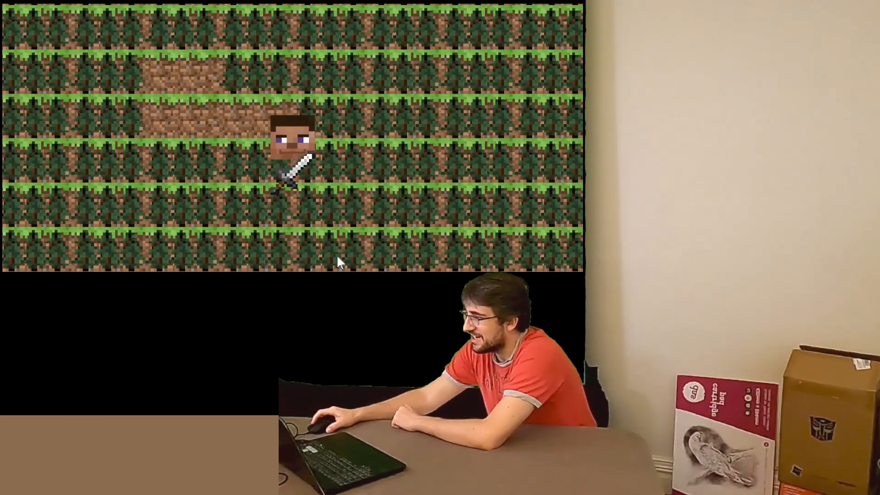